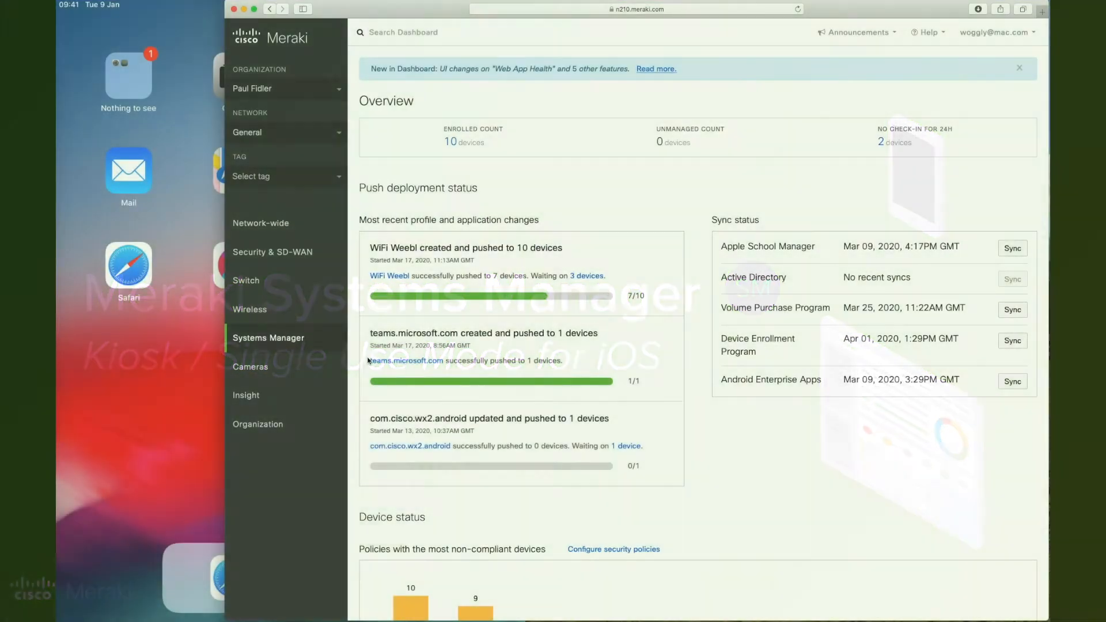
Show the Apple DEP device list with the enrolled Apple TV and iPad Mini.
left_click(268, 337)
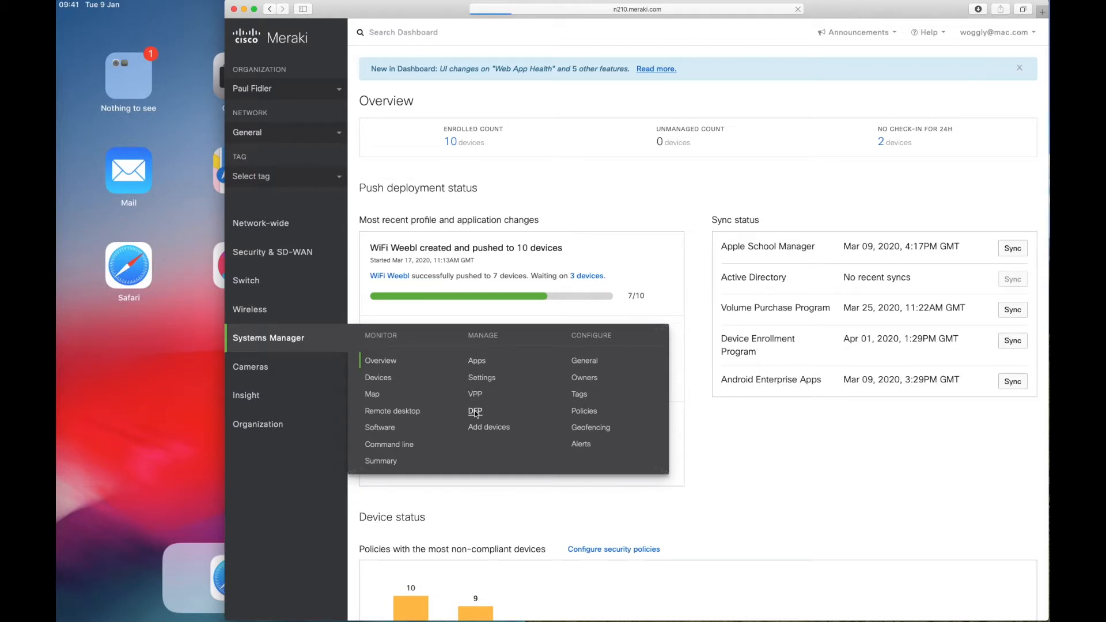
left_click(474, 411)
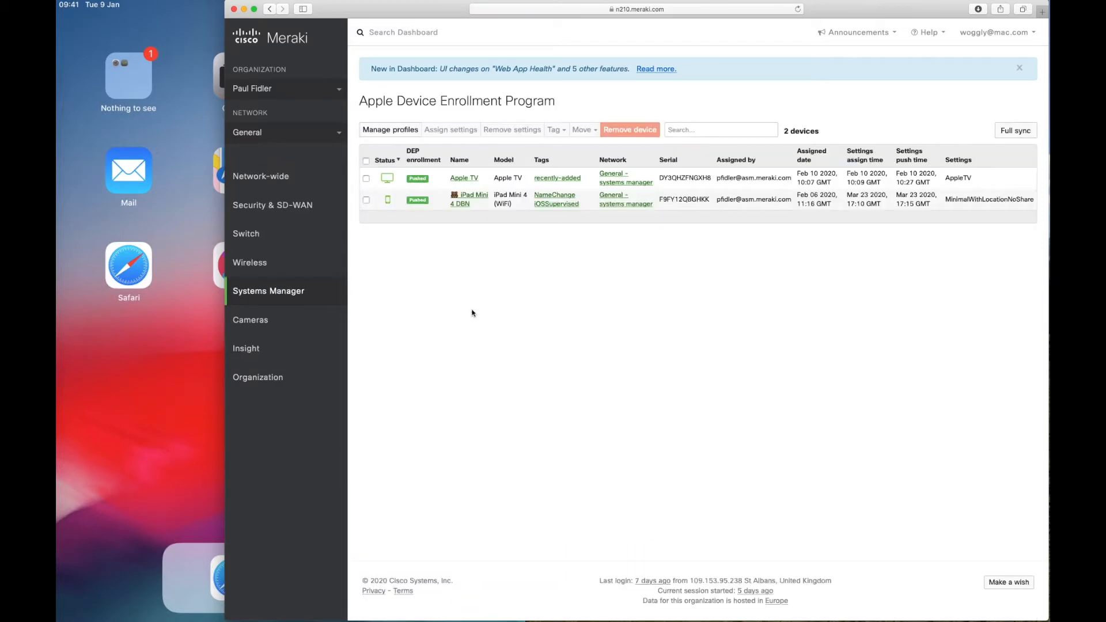
mouse_move(601, 199)
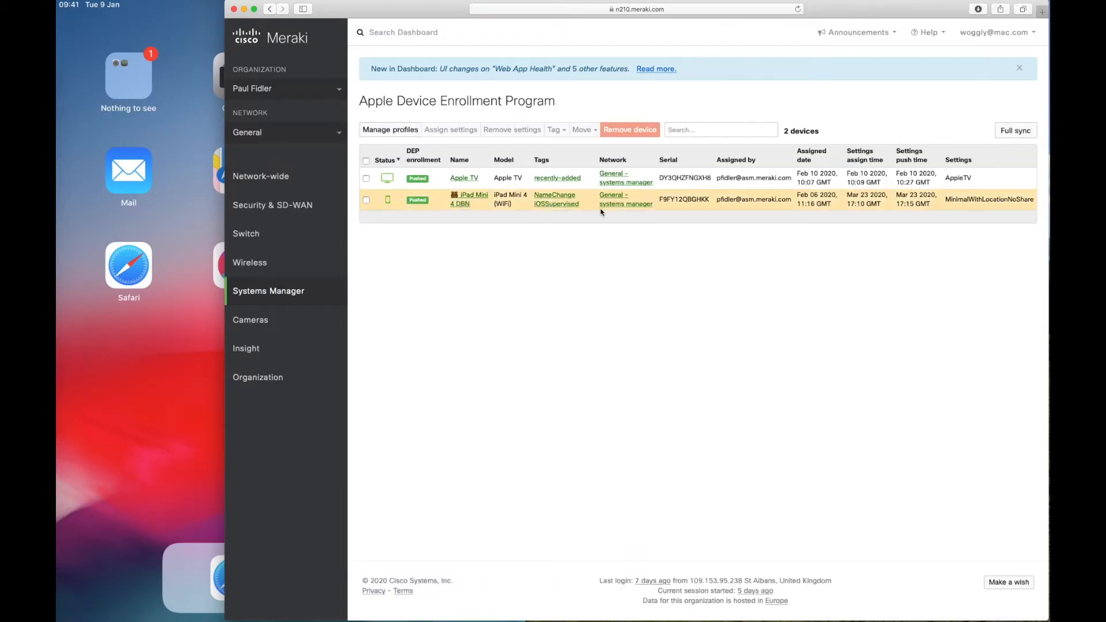
mouse_move(713, 200)
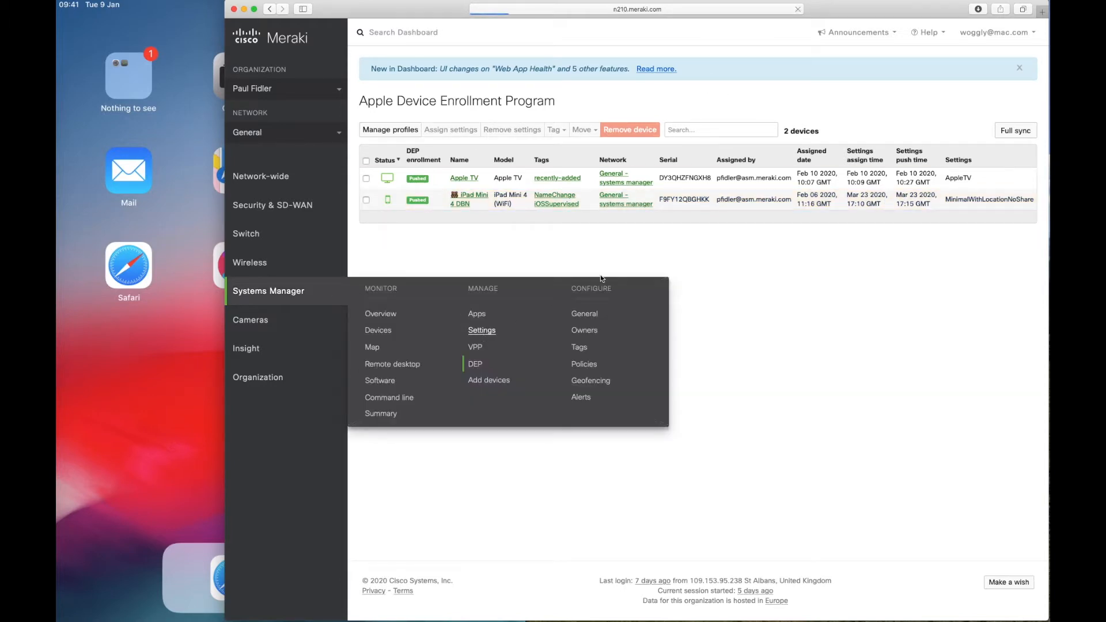
Start a new device profile named 'iOS Kiosk For Webex Teams'.
left_click(481, 330)
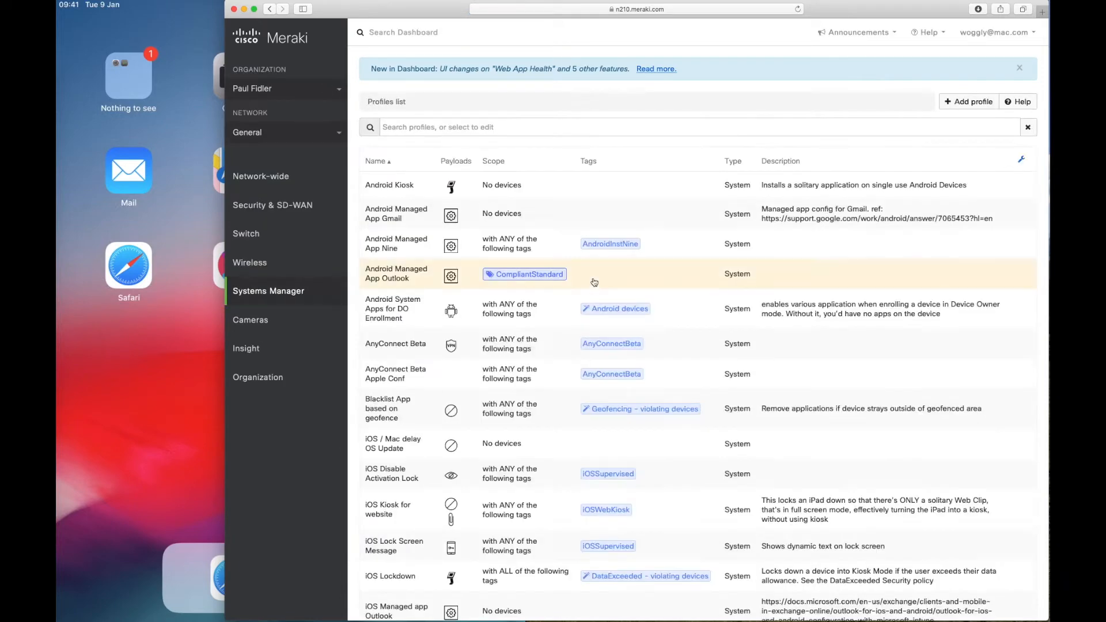
left_click(969, 102)
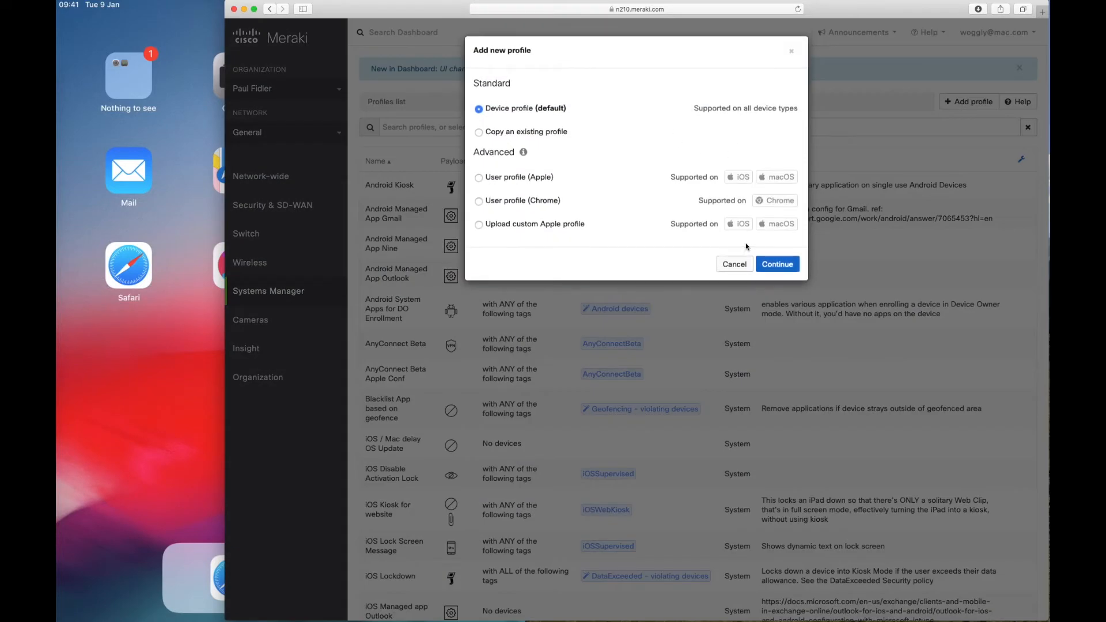
mouse_move(572, 115)
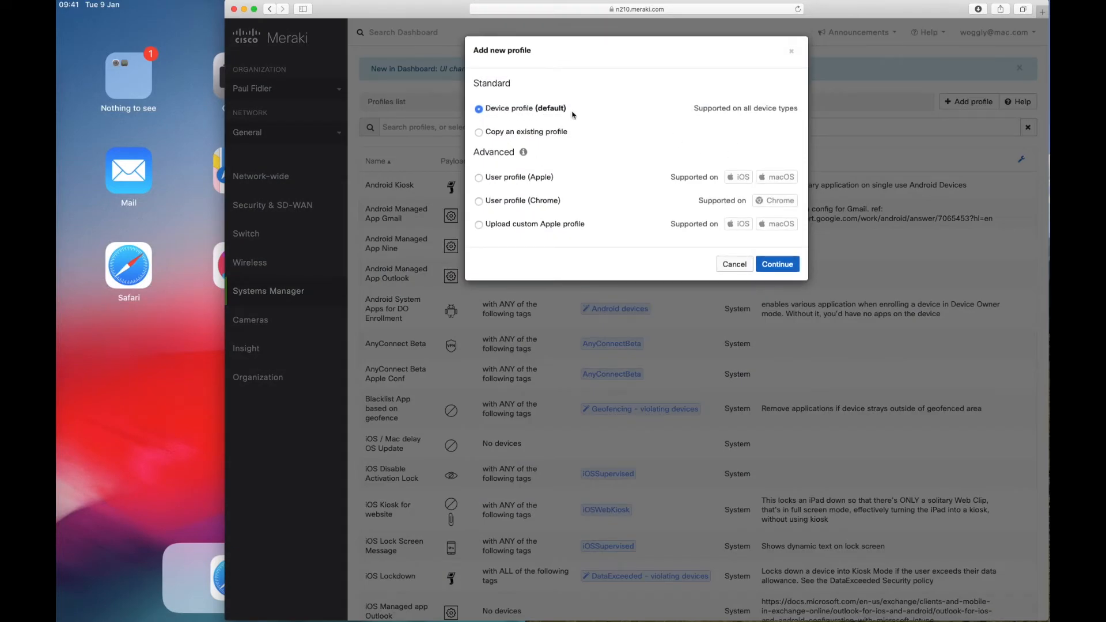
left_click(776, 264)
type("iOS Kios")
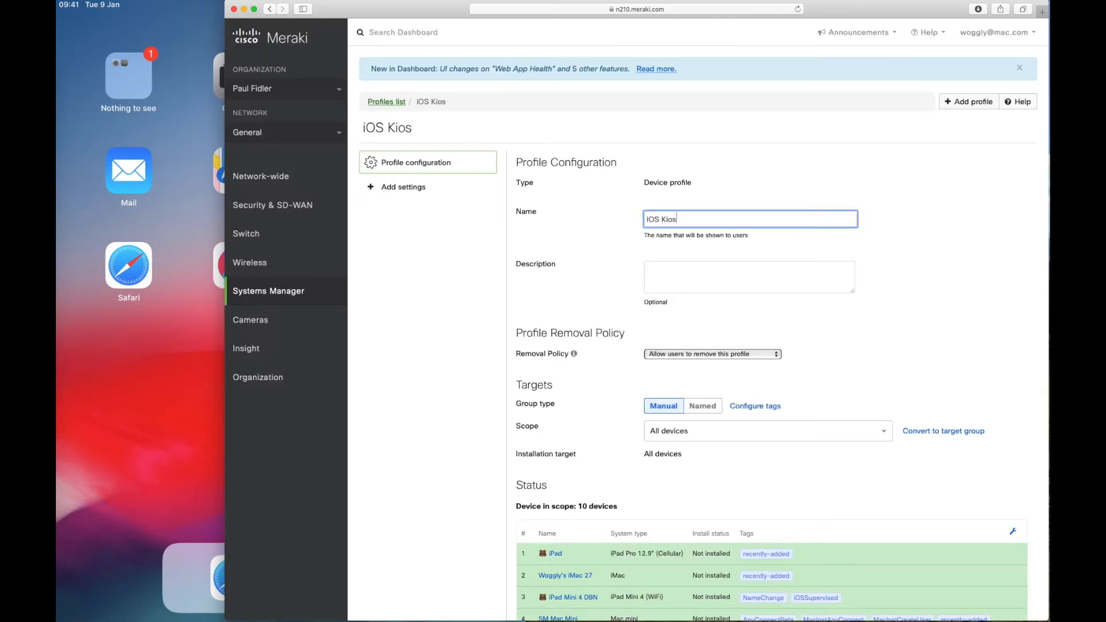
type("k For Webex Te")
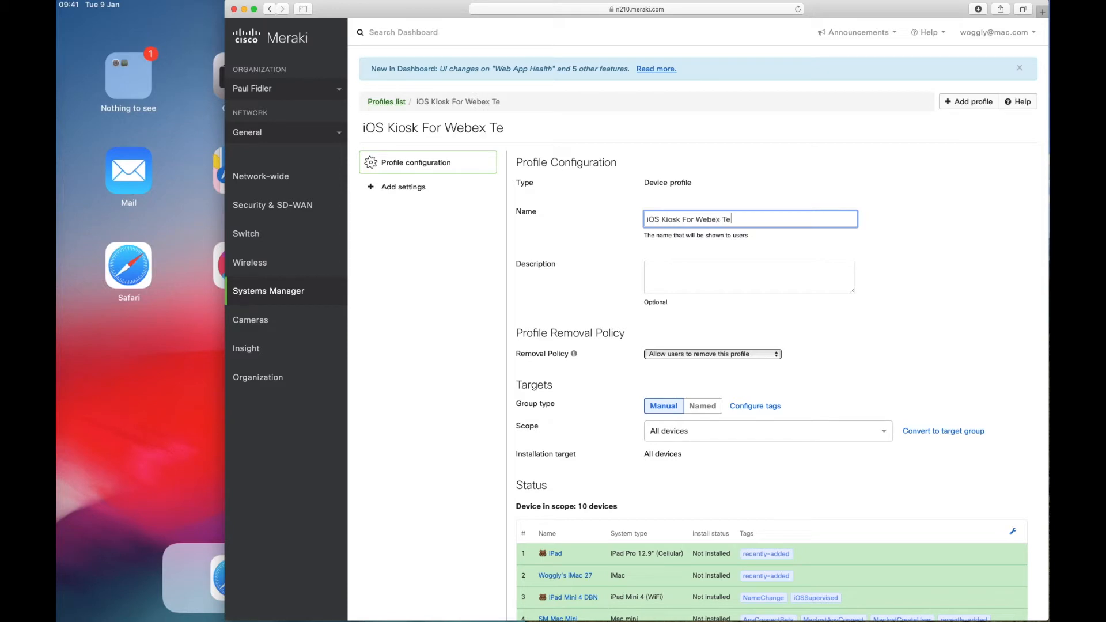
Scope the profile to devices with ANY of the tags, creating tag iOSKioskWebexTeams.
left_click(766, 431)
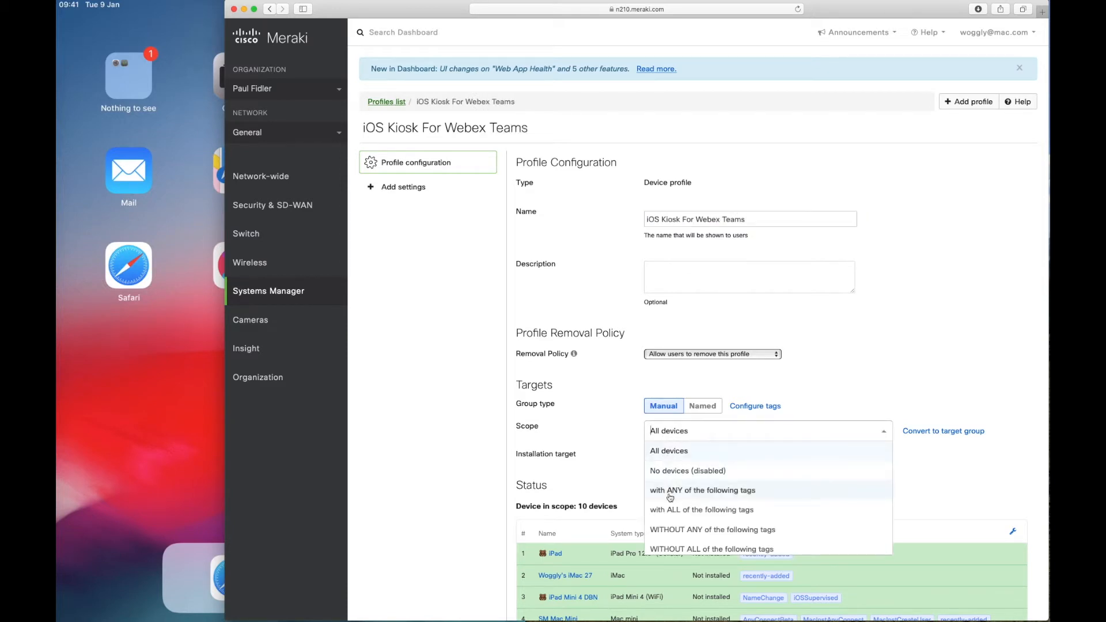
left_click(703, 490)
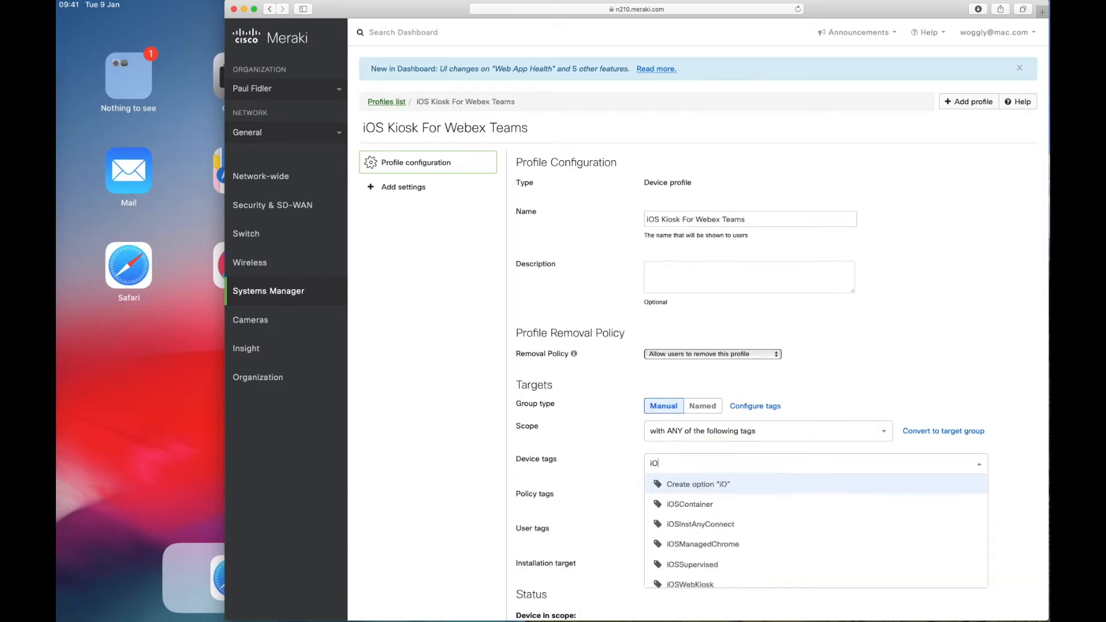
type("SKios")
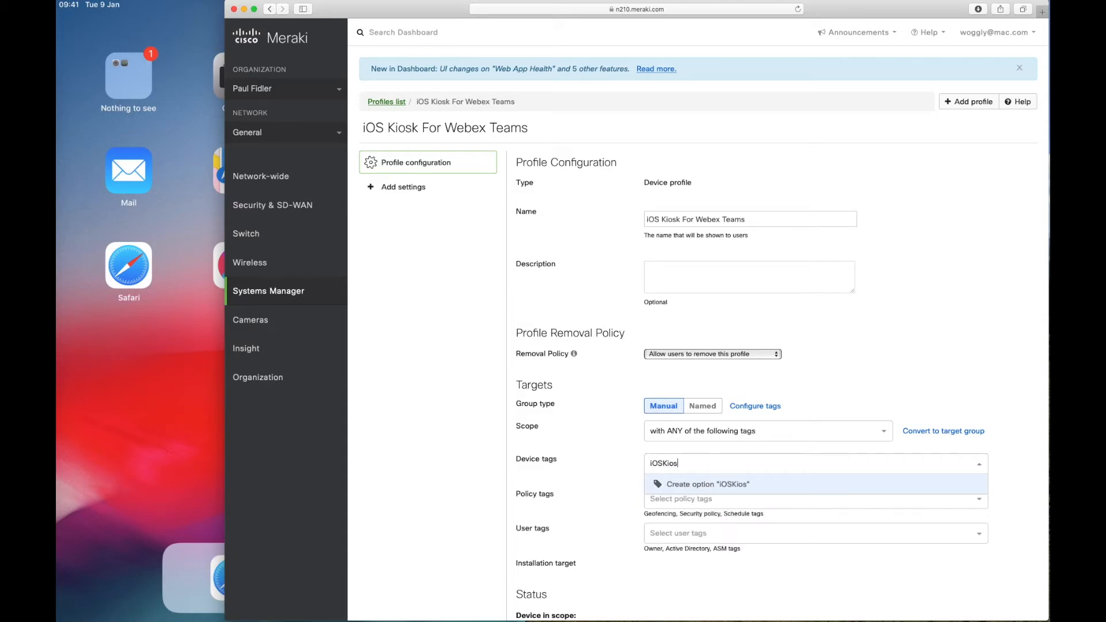
type("kWe")
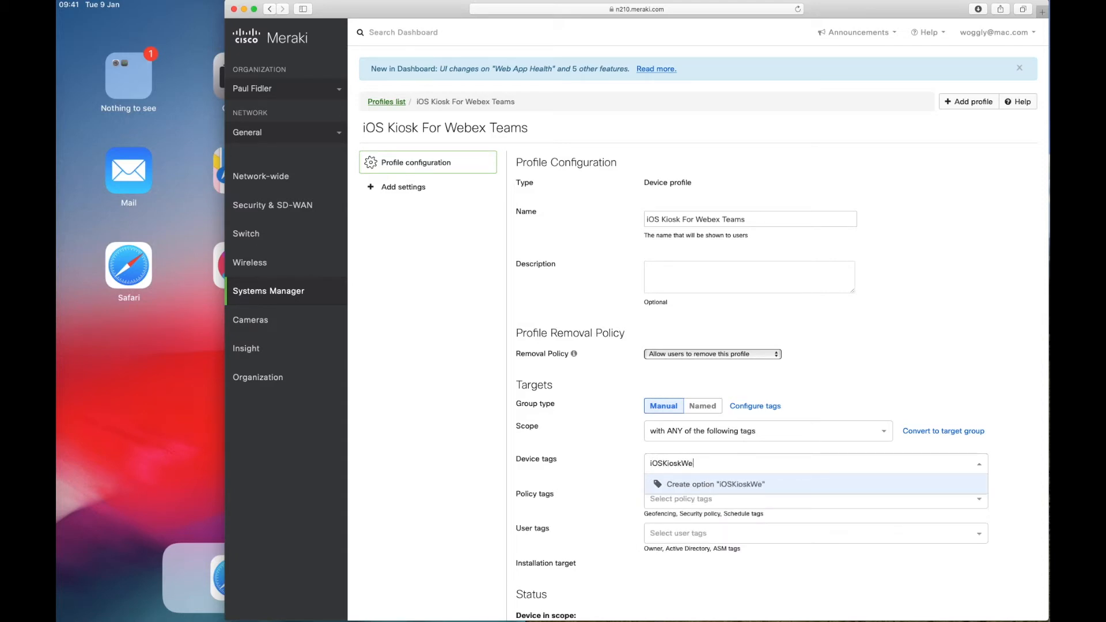
type("bexTeams")
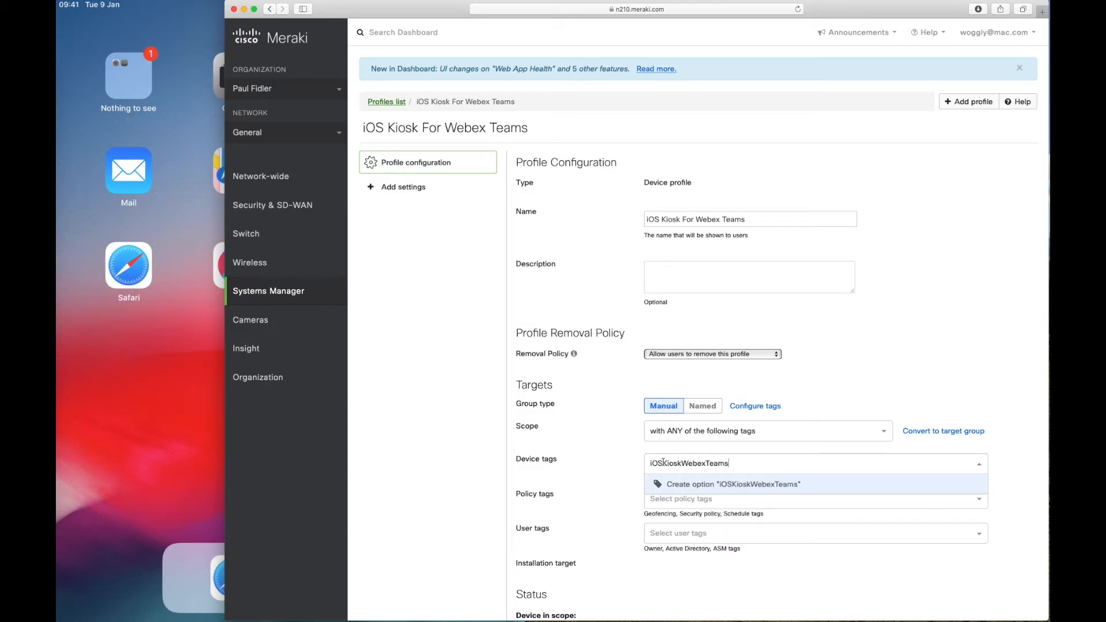
left_click(733, 484)
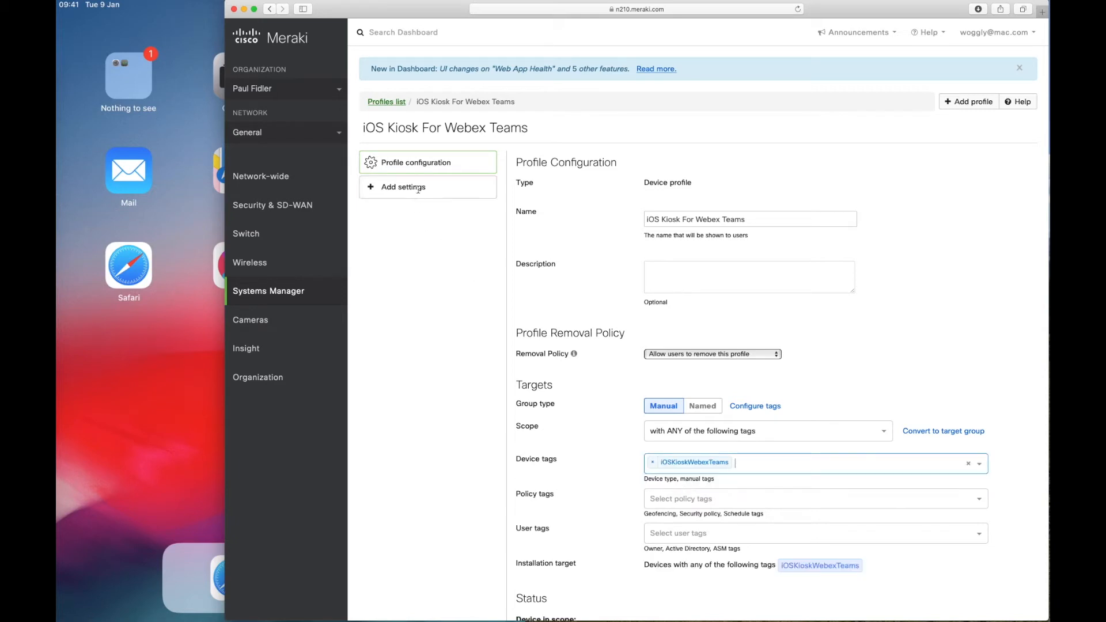
Add a Single App Mode payload for Cisco Webex Teams with auto-sleep prevented, and save.
left_click(402, 186)
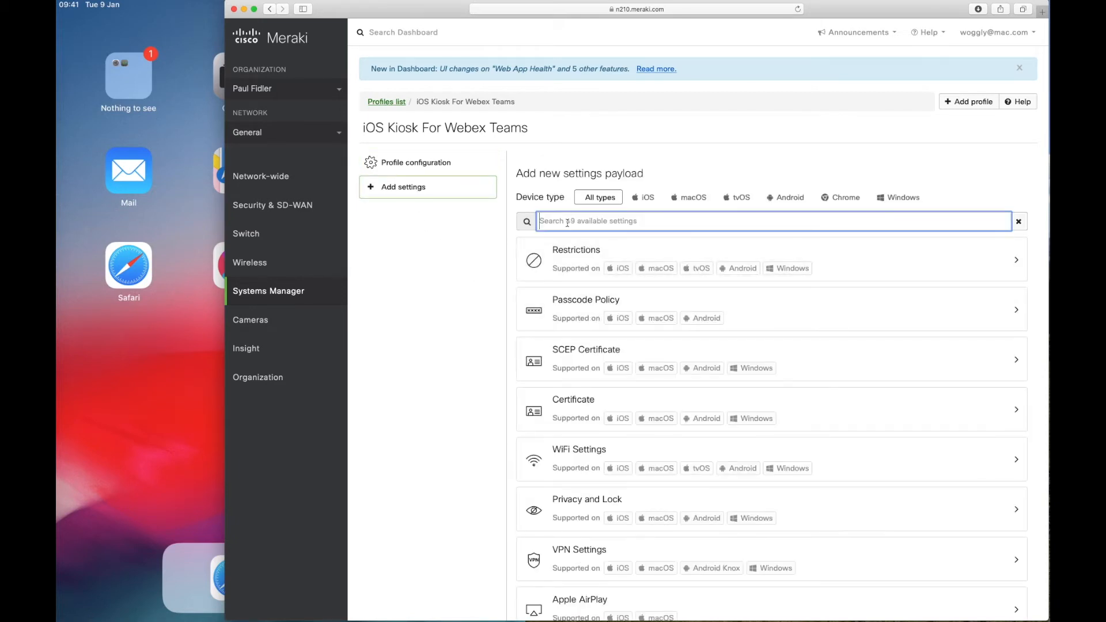
type("Kiosk")
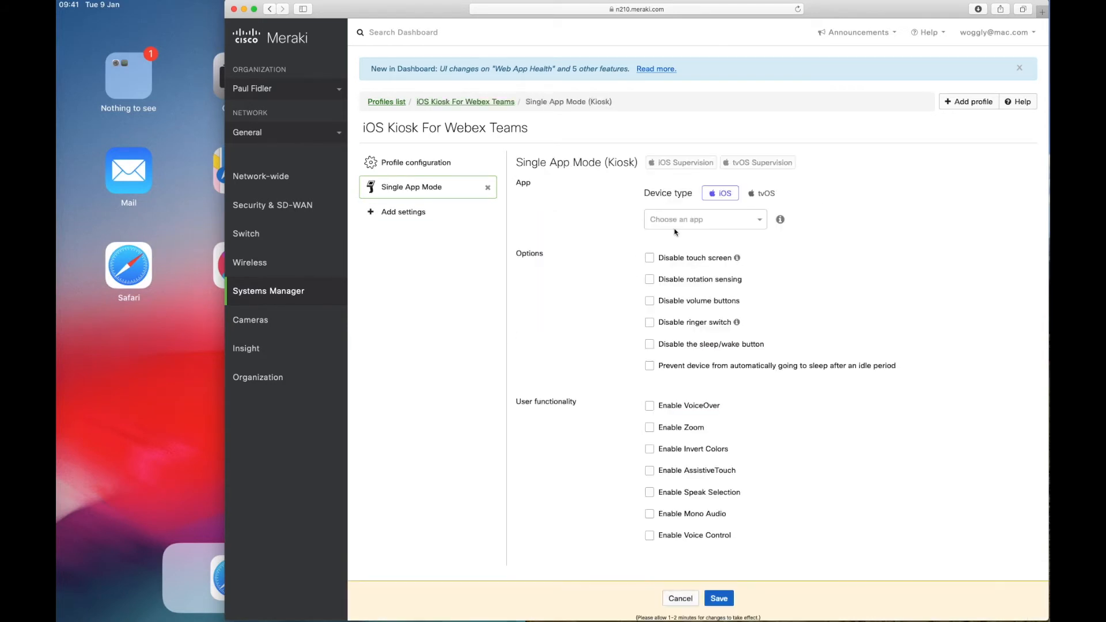
type("we")
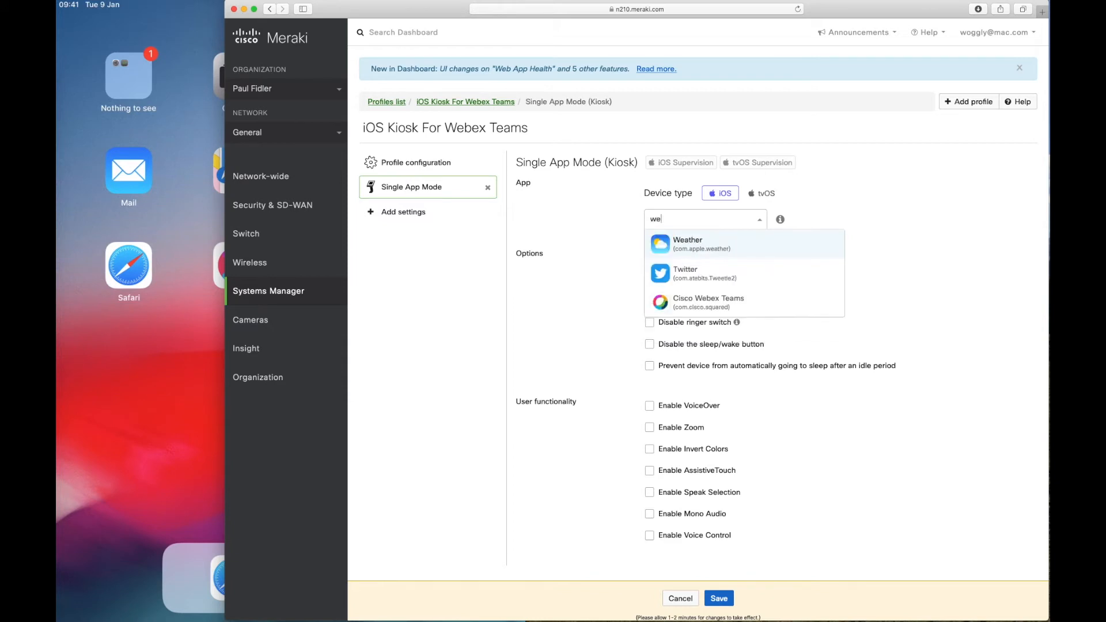
left_click(708, 302)
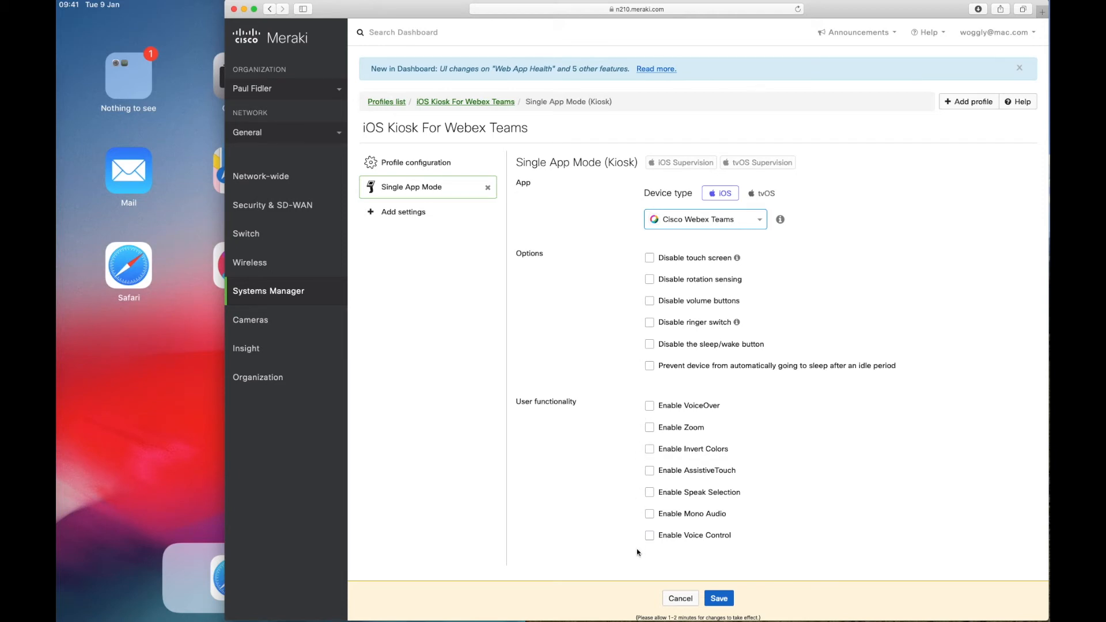
left_click(649, 366)
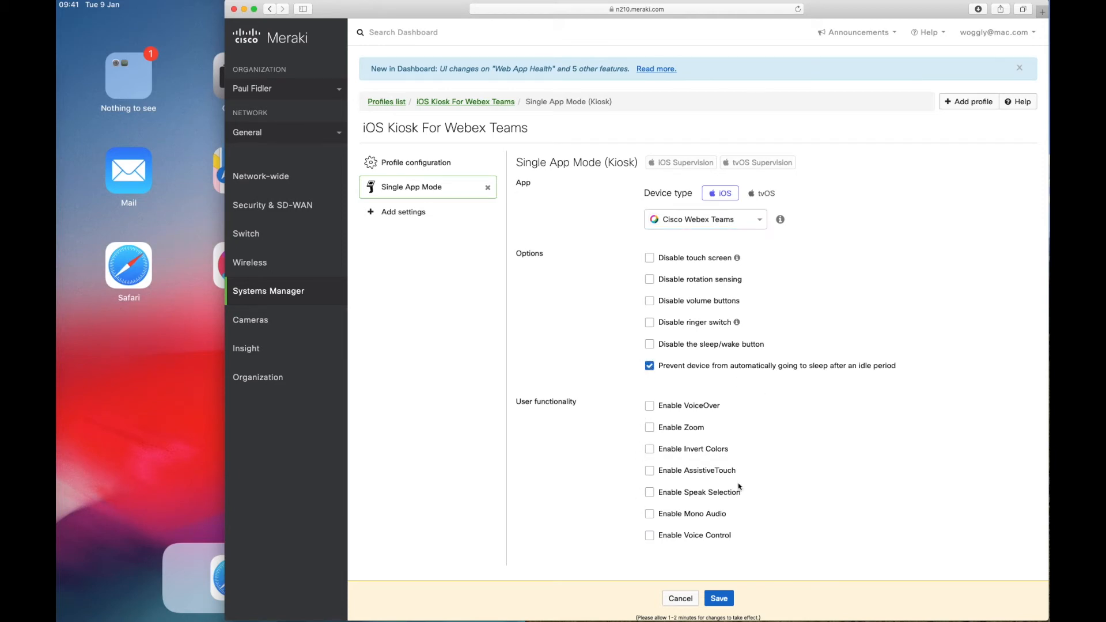
mouse_move(796, 519)
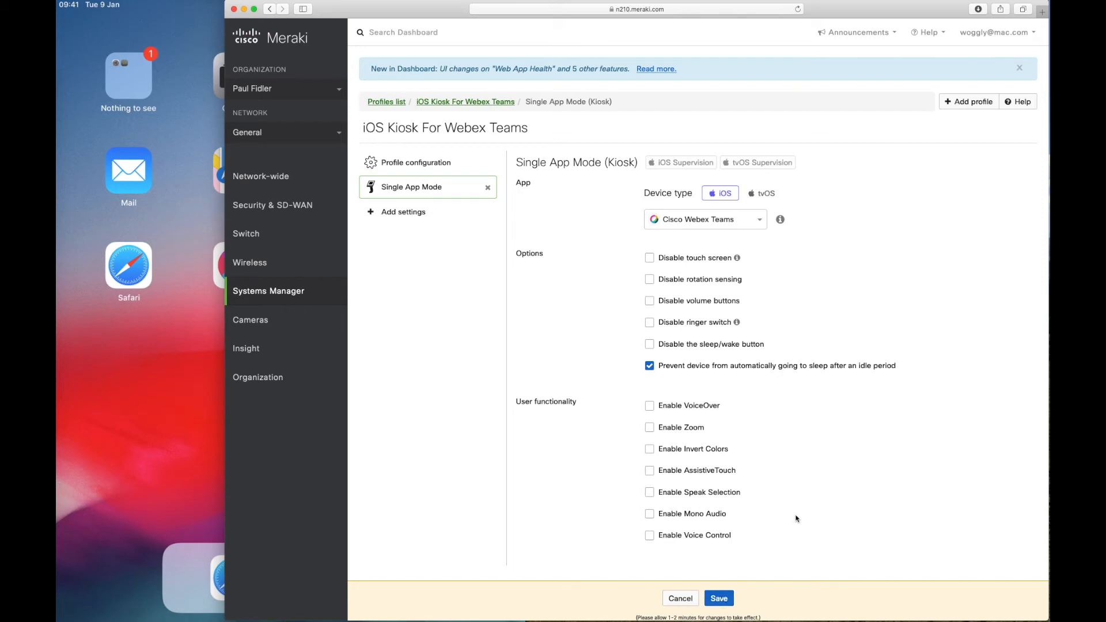
left_click(718, 598)
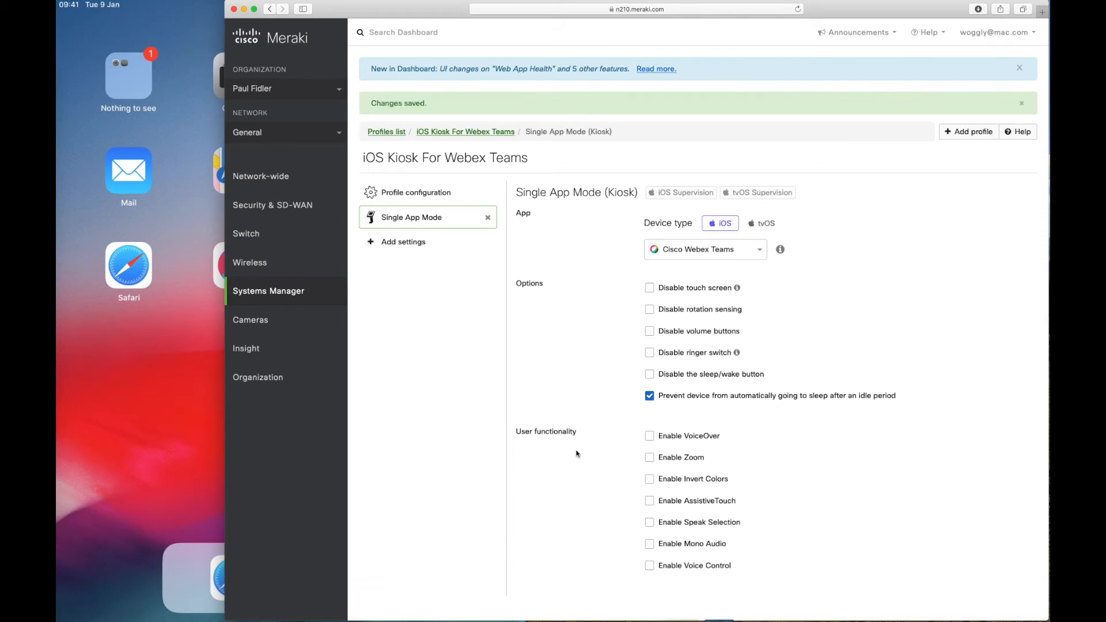
Select iPad Mini 4 DBN in Systems Manager Devices and add the iOSKioskWebexTeams tag.
left_click(267, 291)
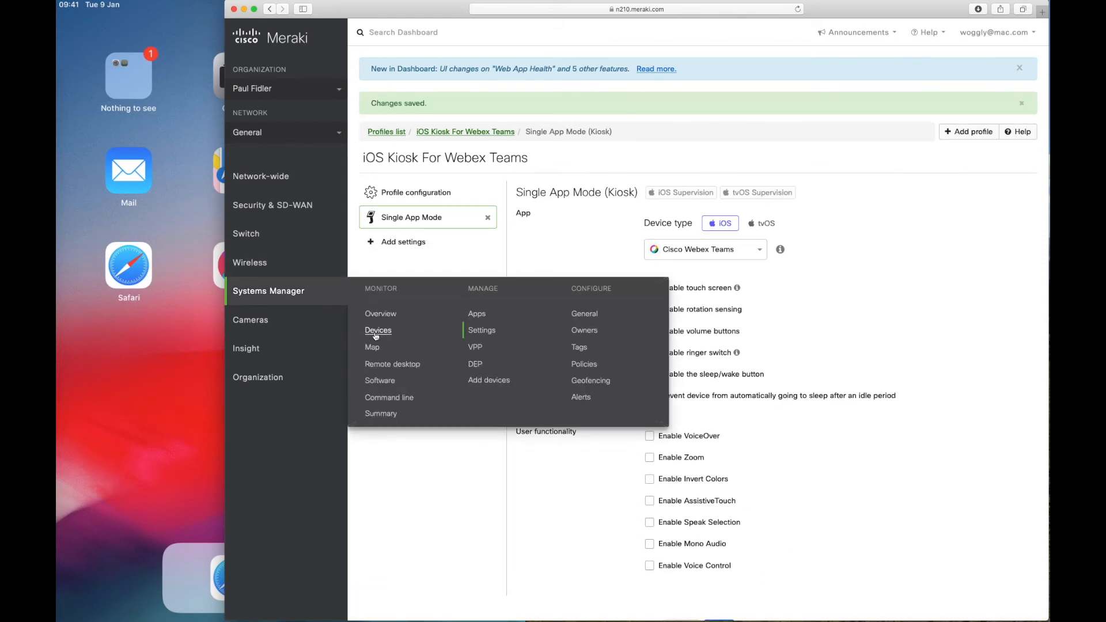
left_click(377, 330)
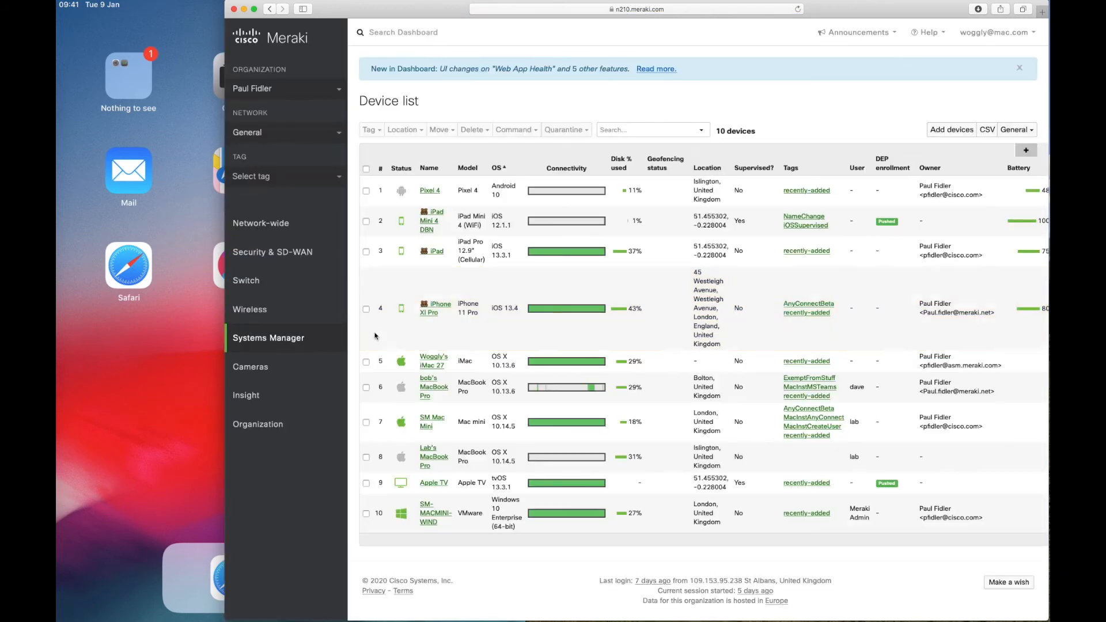
left_click(366, 220)
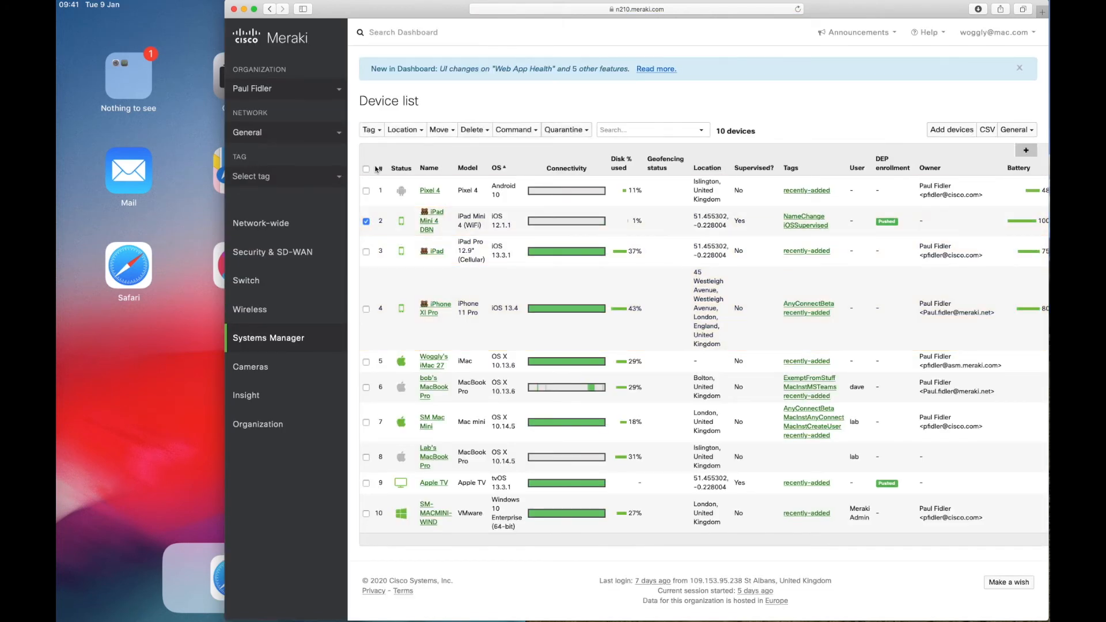
left_click(370, 130)
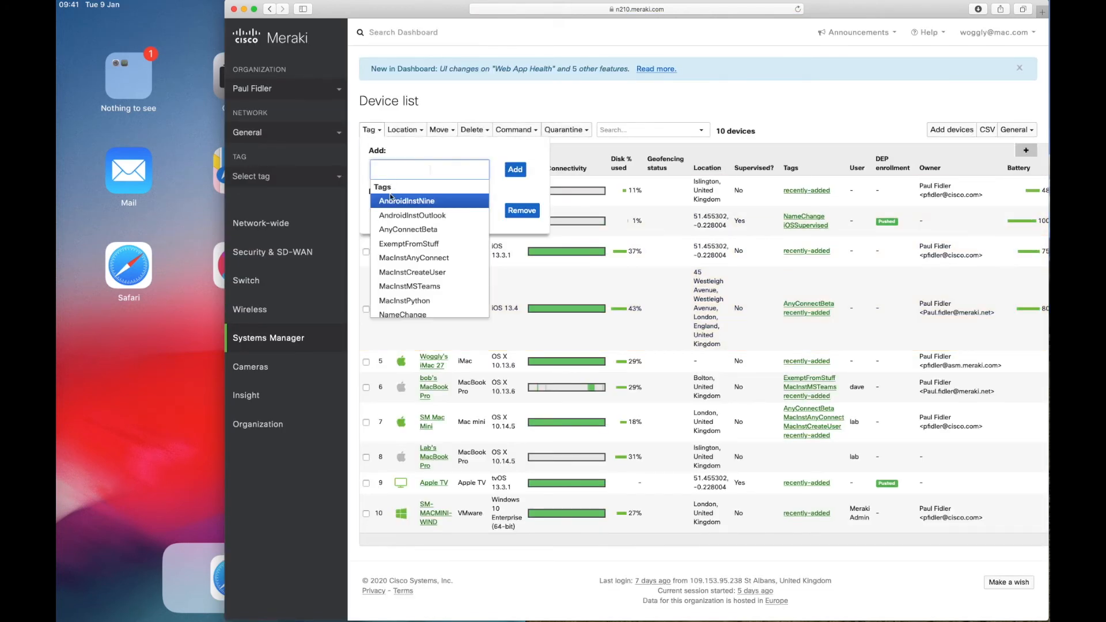
type("ios")
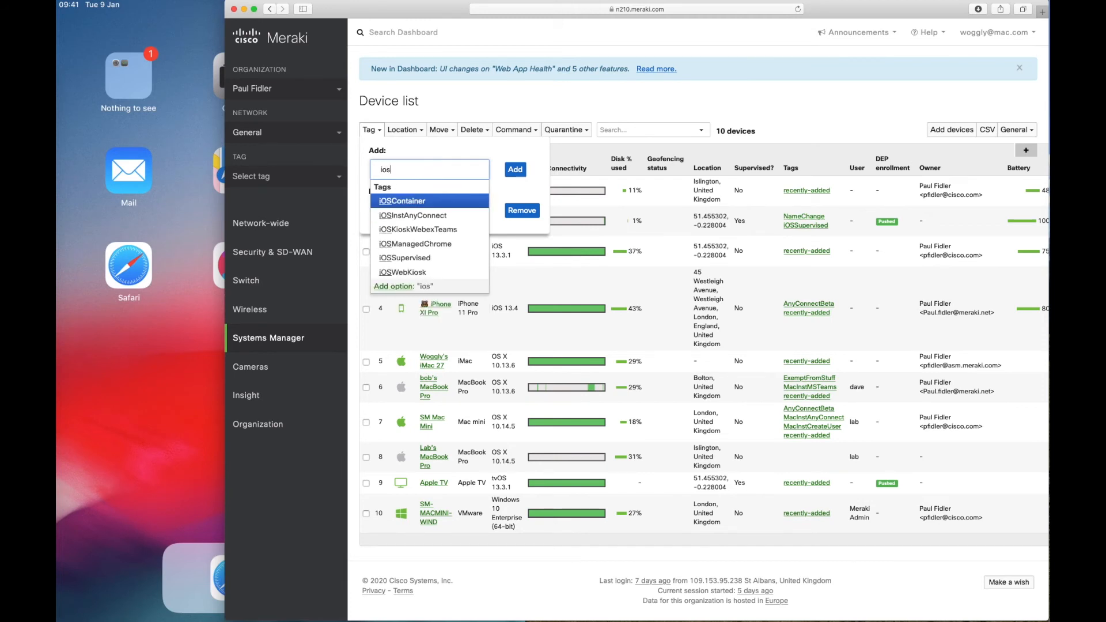
left_click(427, 200)
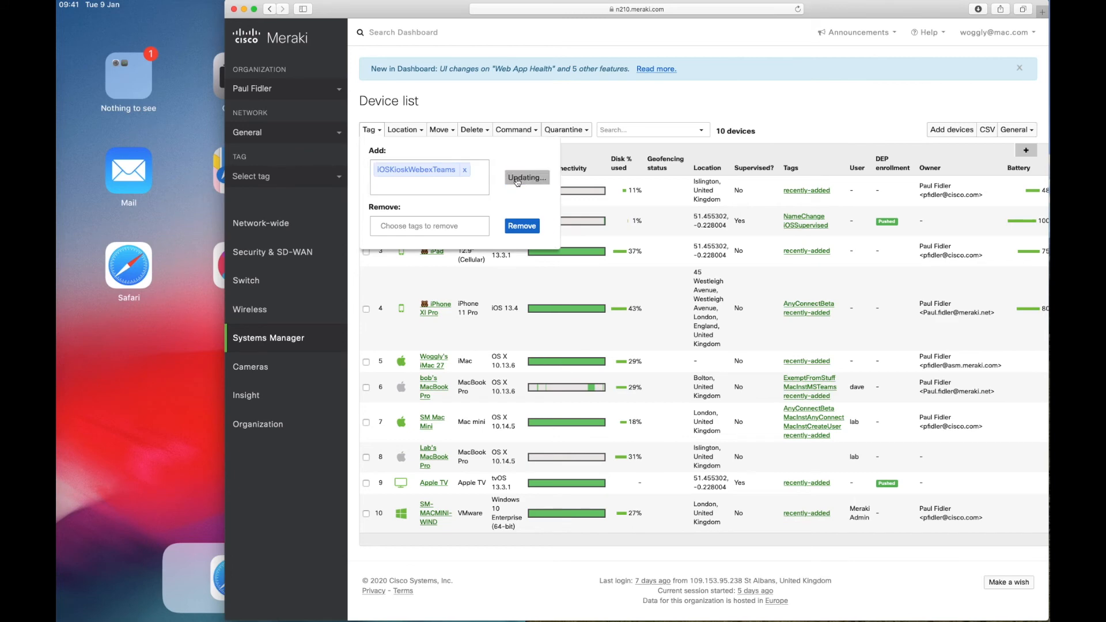
left_click(526, 173)
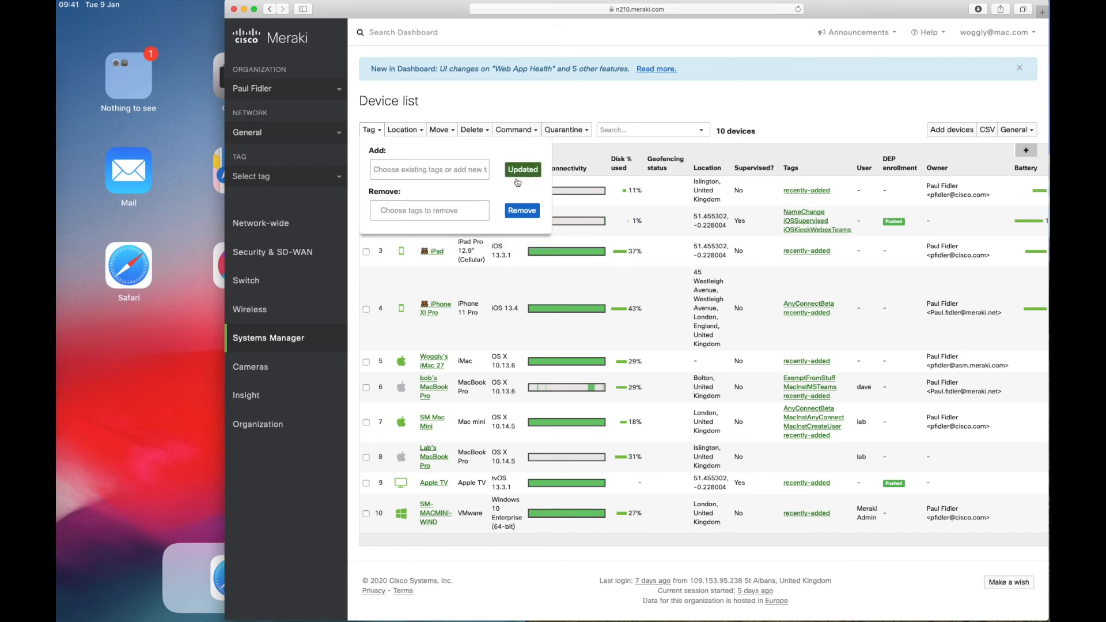